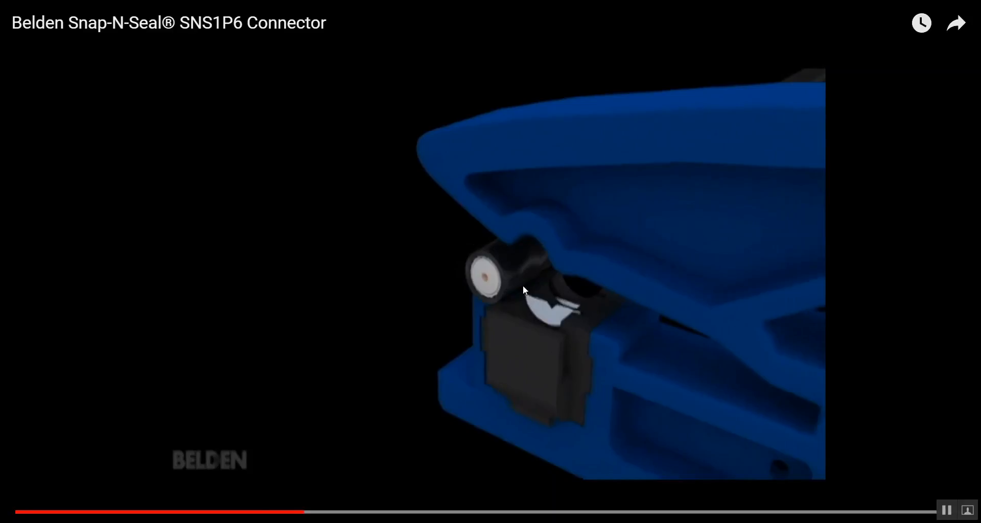
pyautogui.moveTo(519, 272)
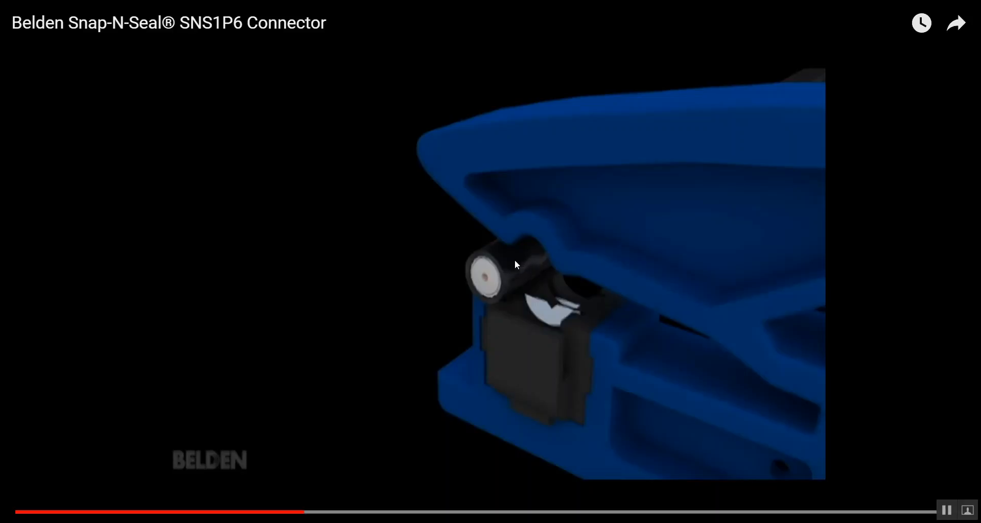
pyautogui.moveTo(518, 257)
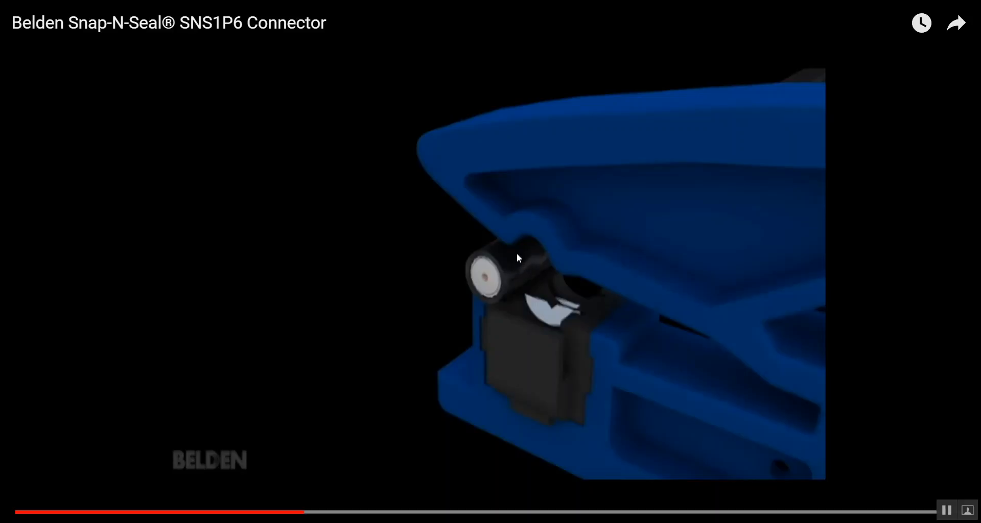
pyautogui.moveTo(488, 255)
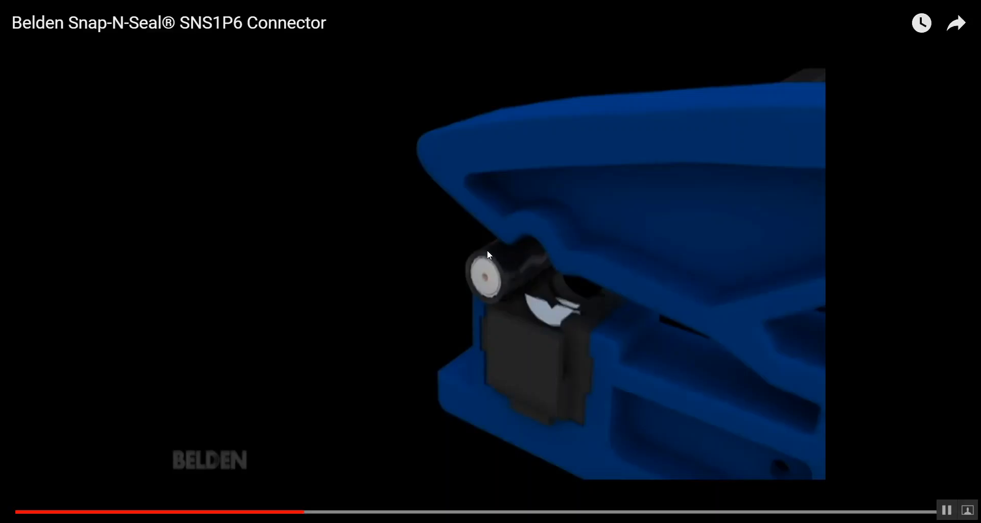
pyautogui.moveTo(508, 262)
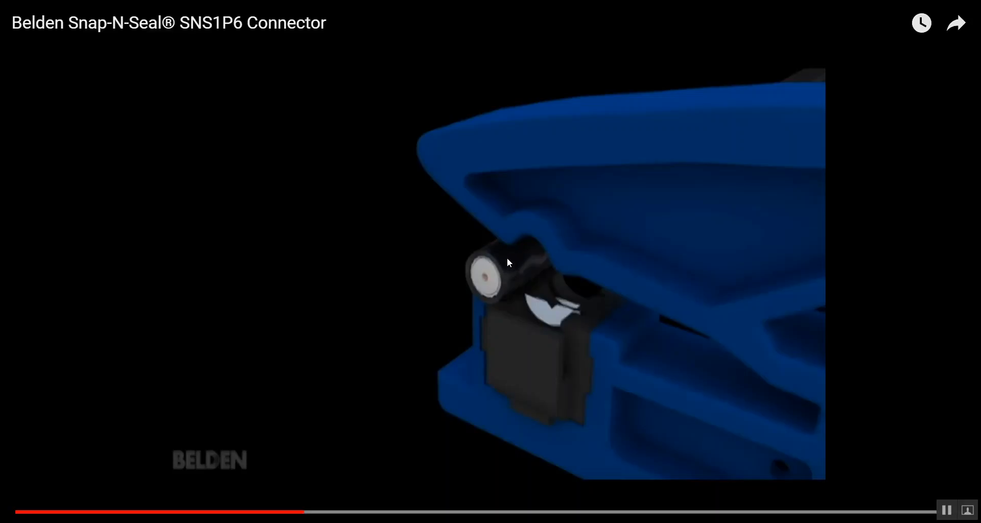